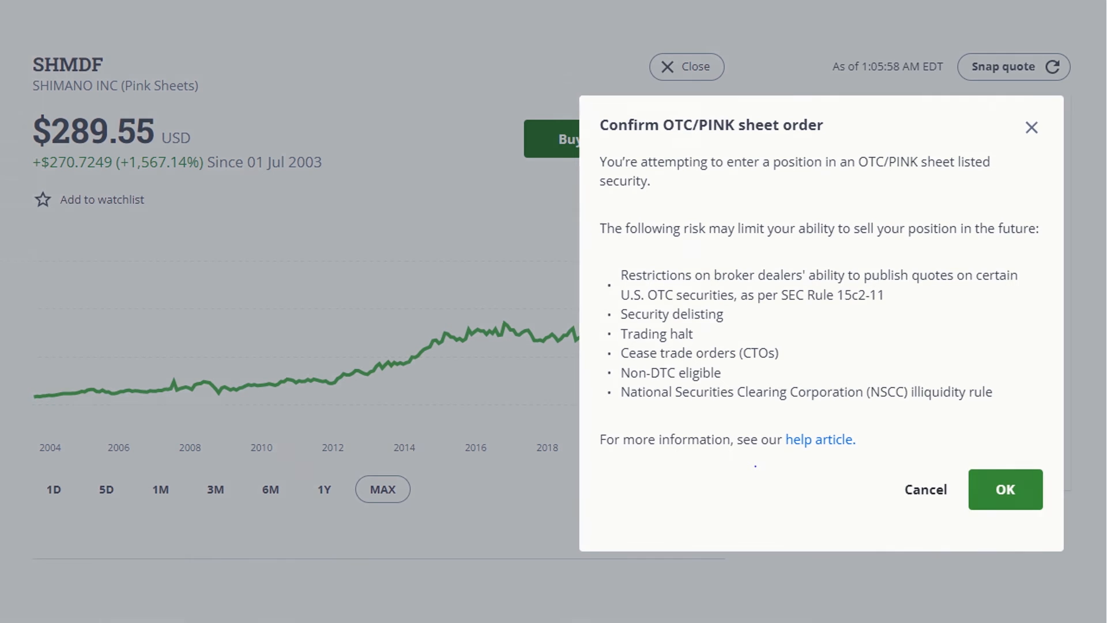
- Accept the OTC/Pink sheet risk warning to return to the Trading overview
left_click(1005, 489)
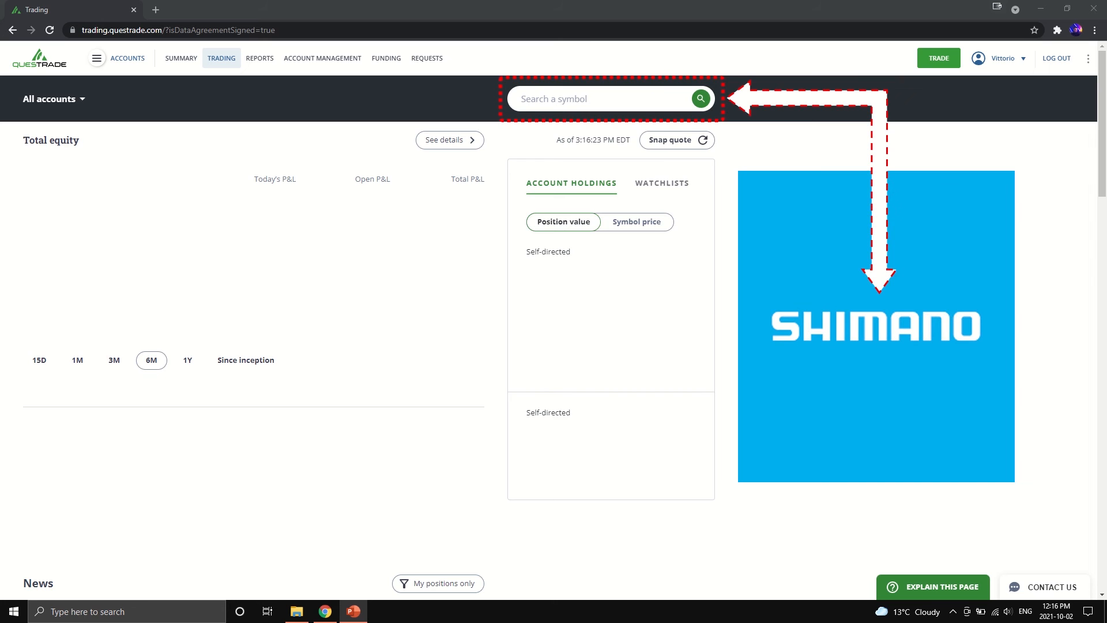
- Search 'shimano' and load the SHMDF Shimano quote page at $288.00
type("shimano")
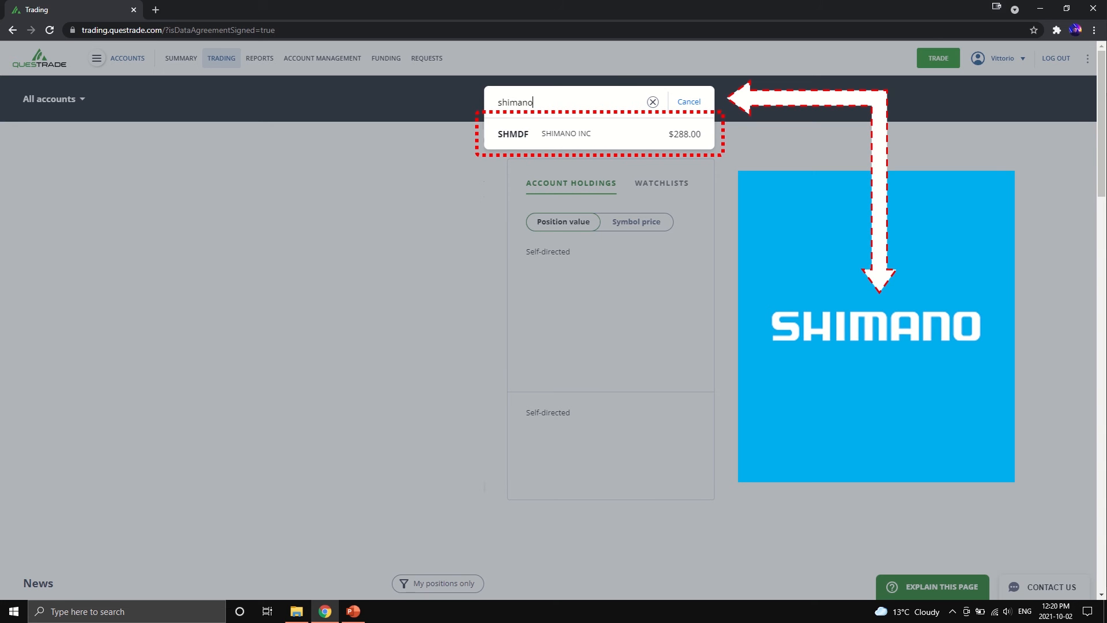
left_click(566, 134)
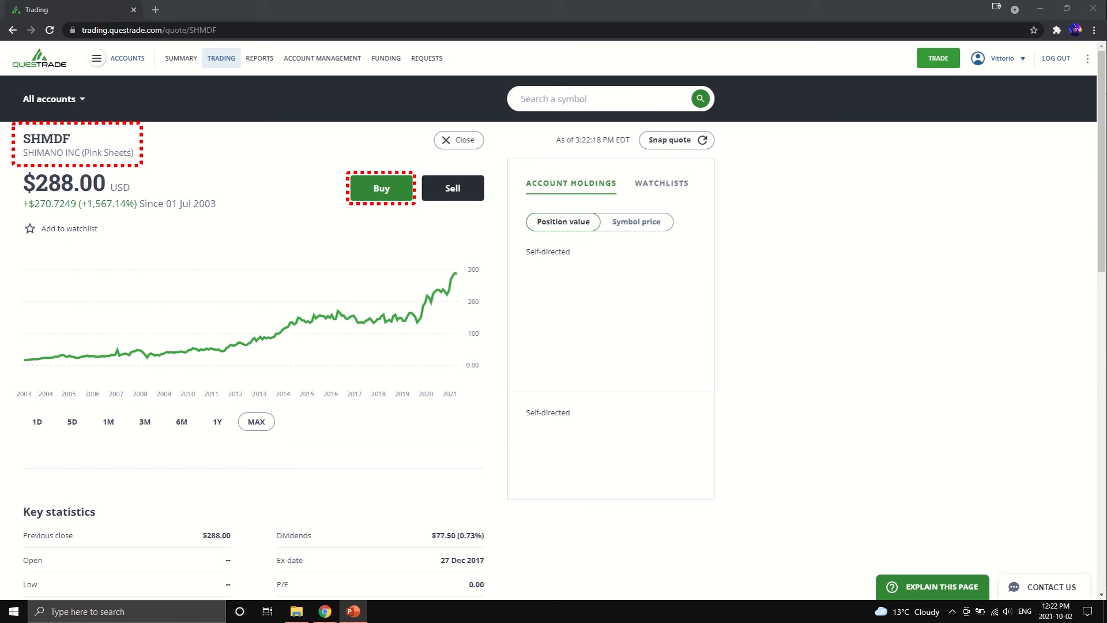
- Begin a Buy SHMDF order, accepting the OTC warning and choosing the Margin account
left_click(380, 188)
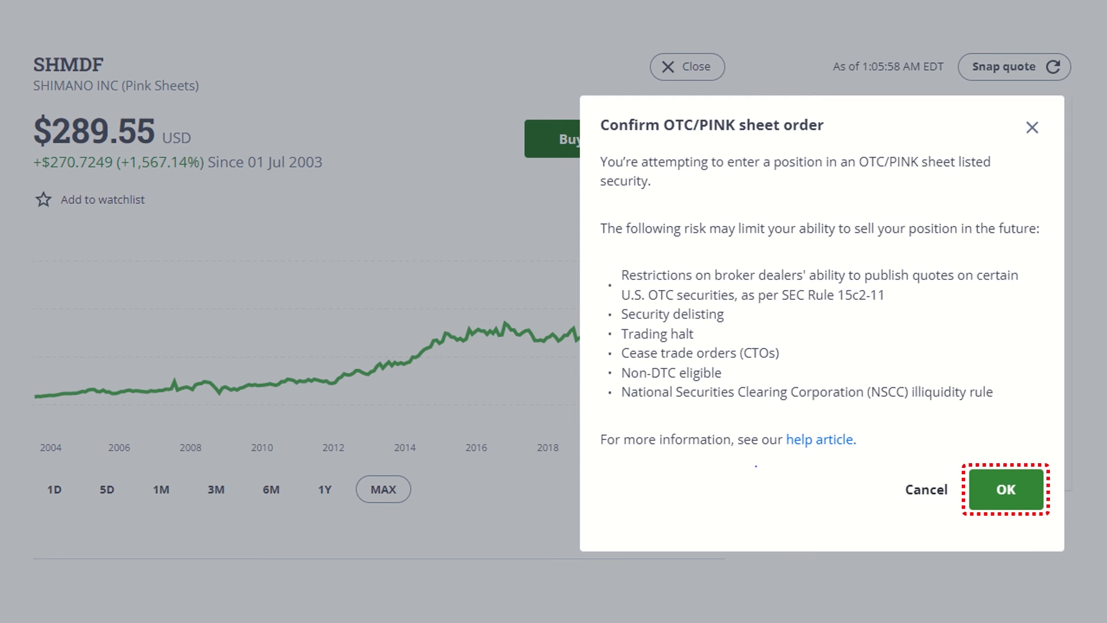
left_click(1006, 489)
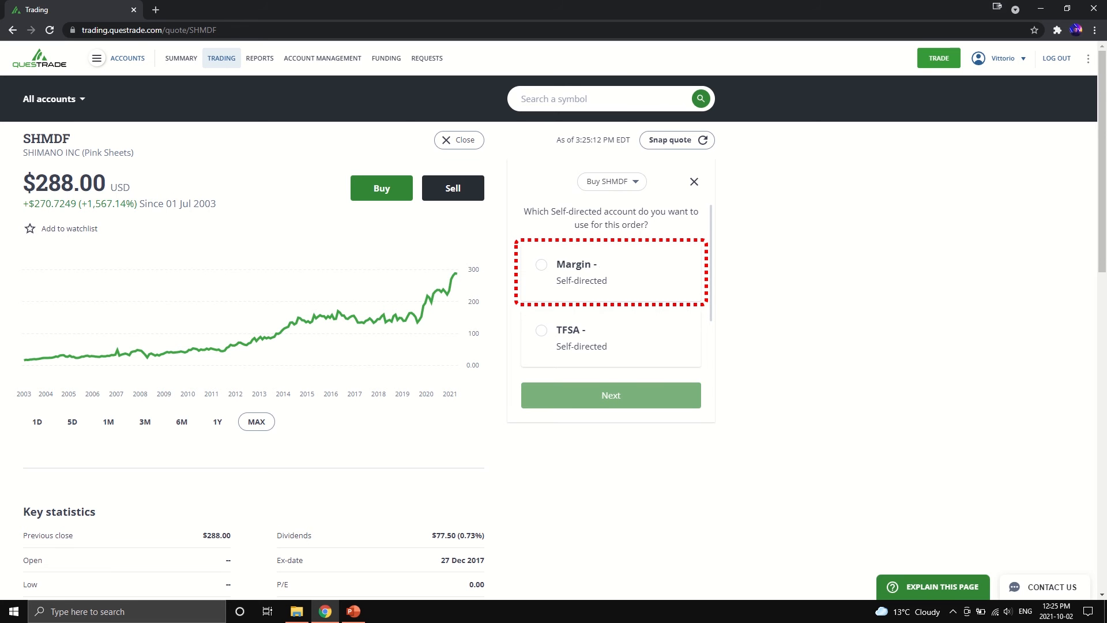
left_click(610, 394)
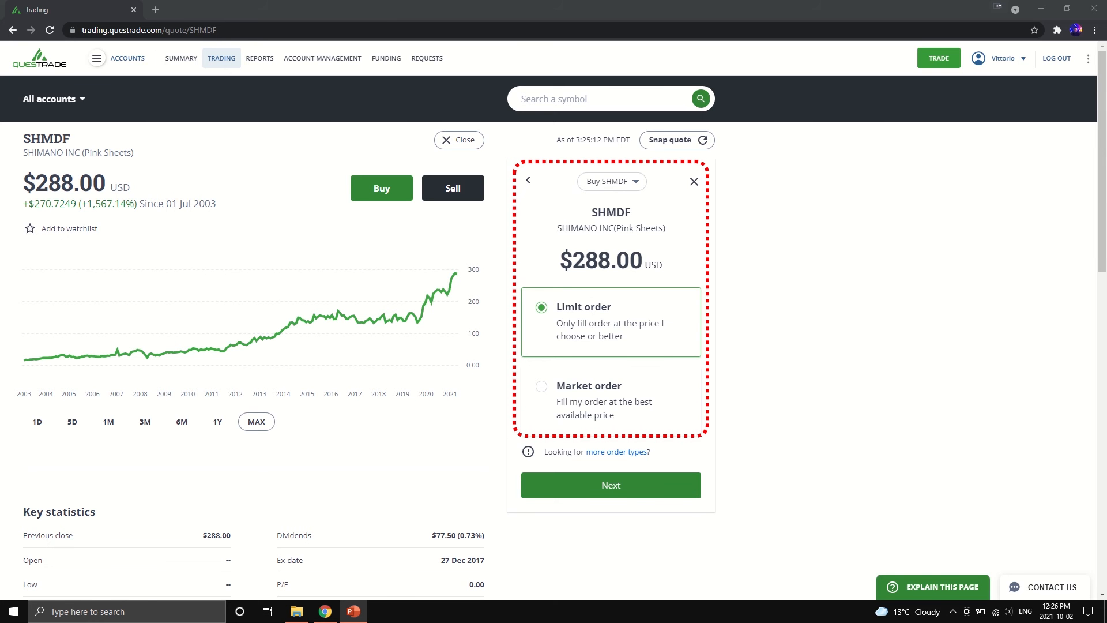
- Buy 5 shares at a $288 limit price and acknowledge the margin notice to reach review
left_click(610, 486)
type("5")
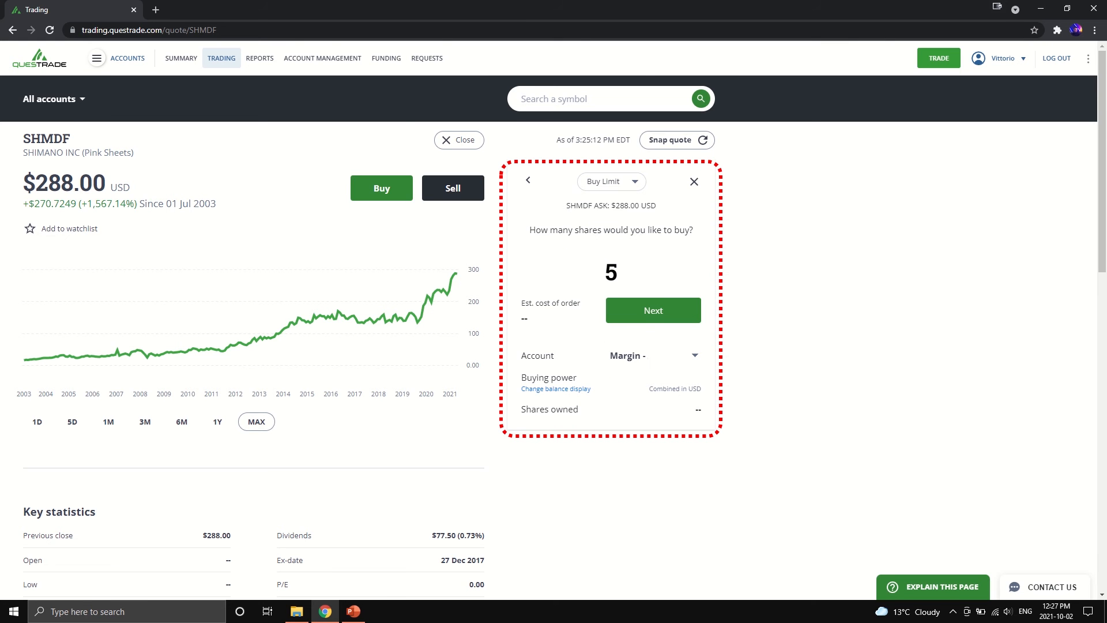
left_click(652, 310)
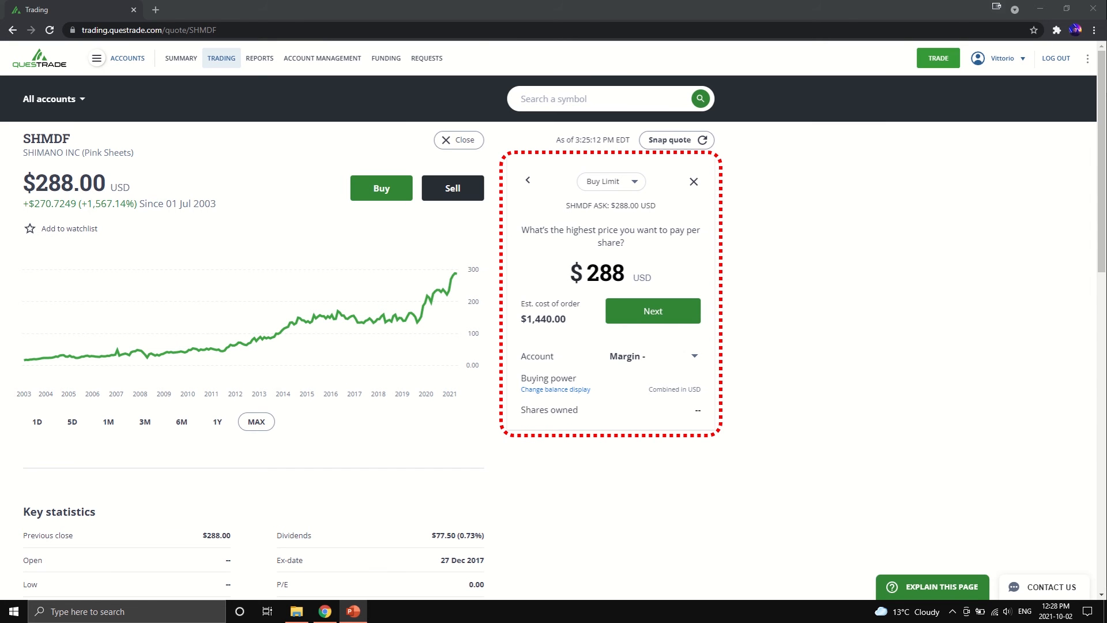
left_click(609, 274)
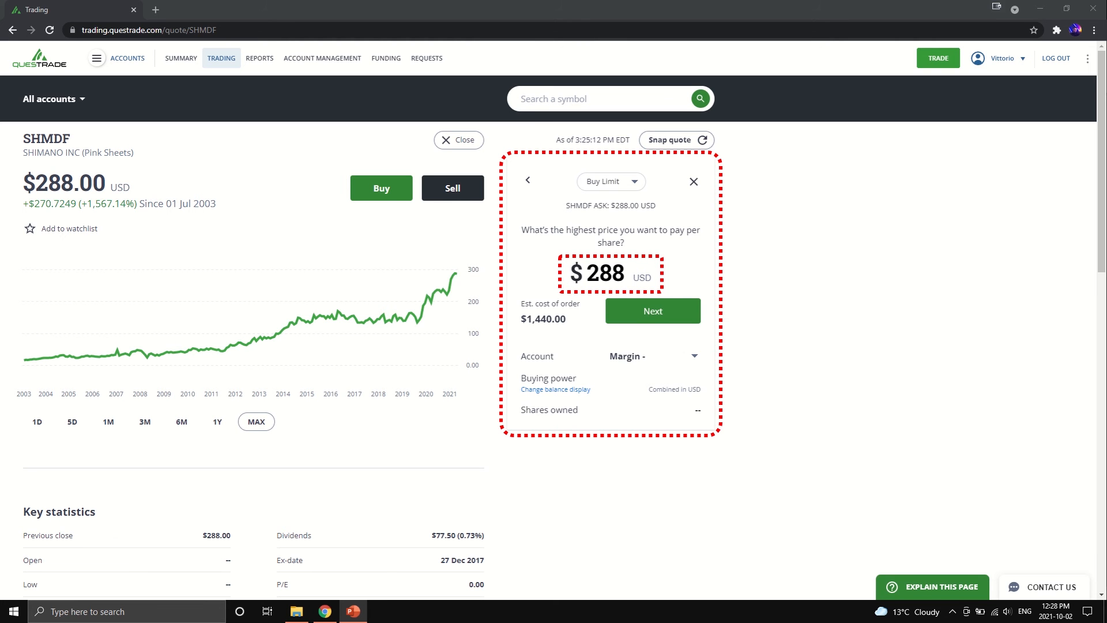
left_click(652, 310)
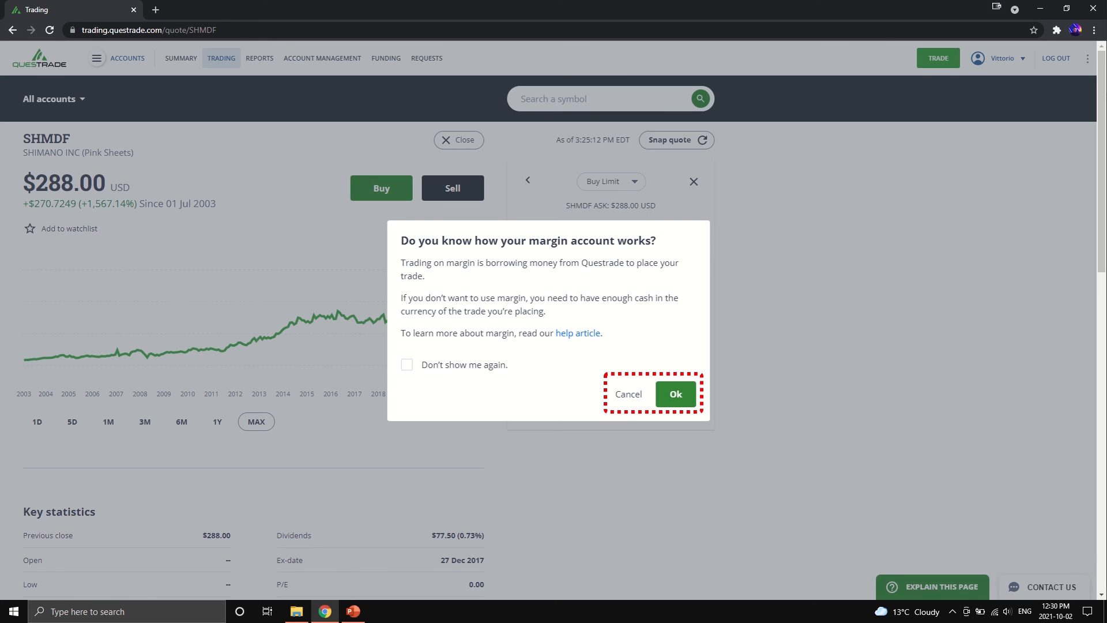
left_click(674, 393)
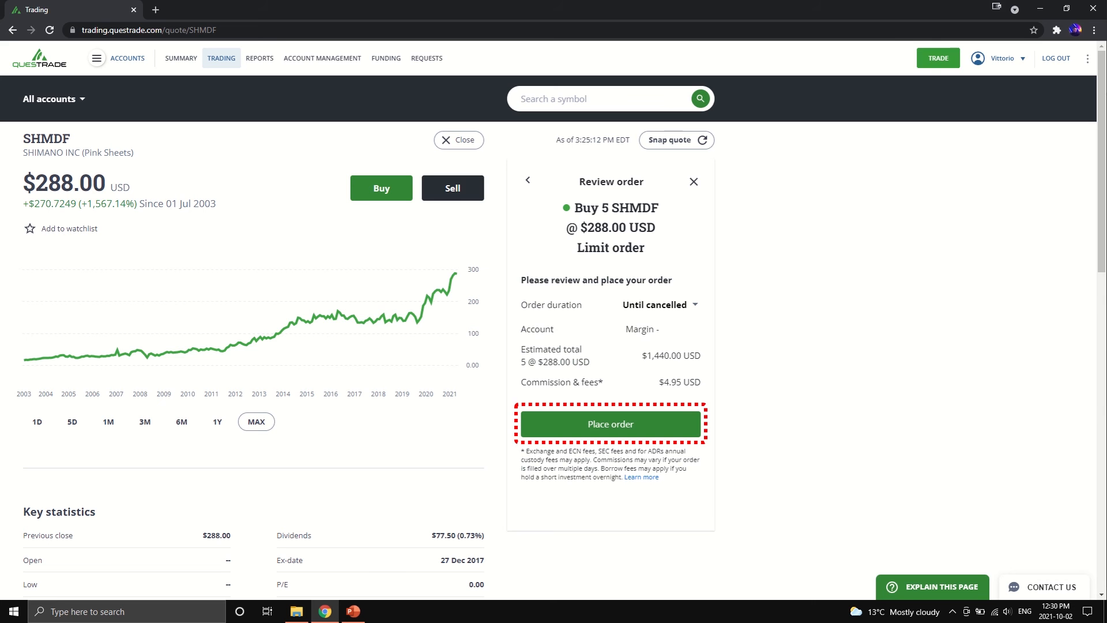
- Place the Buy 5 SHMDF $288.00 limit order, then select the queued order for cancelling
left_click(610, 423)
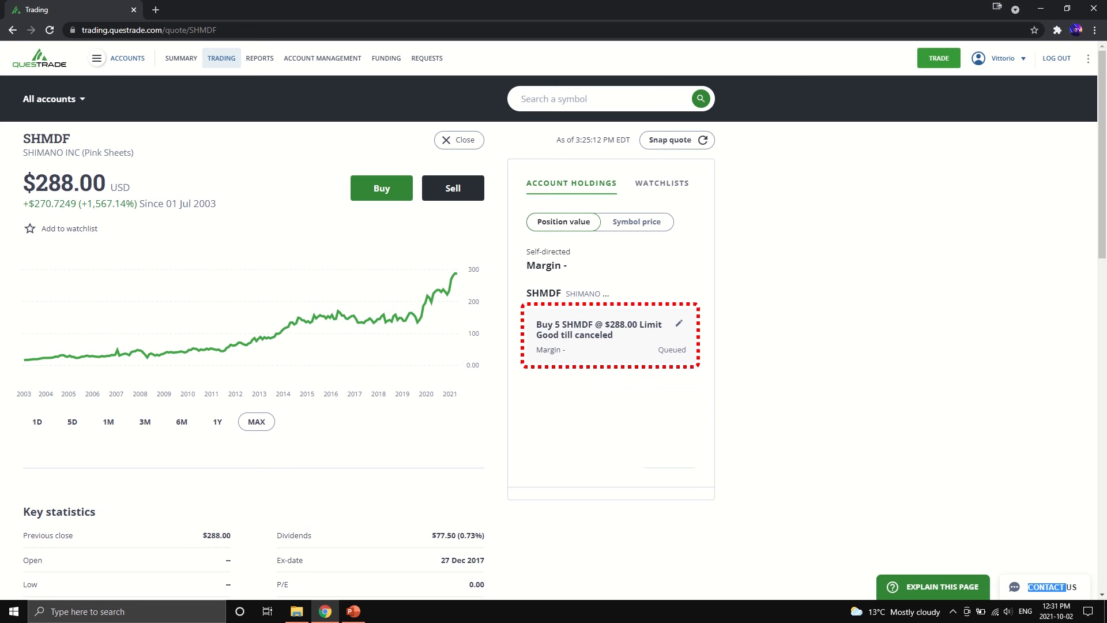
left_click(677, 323)
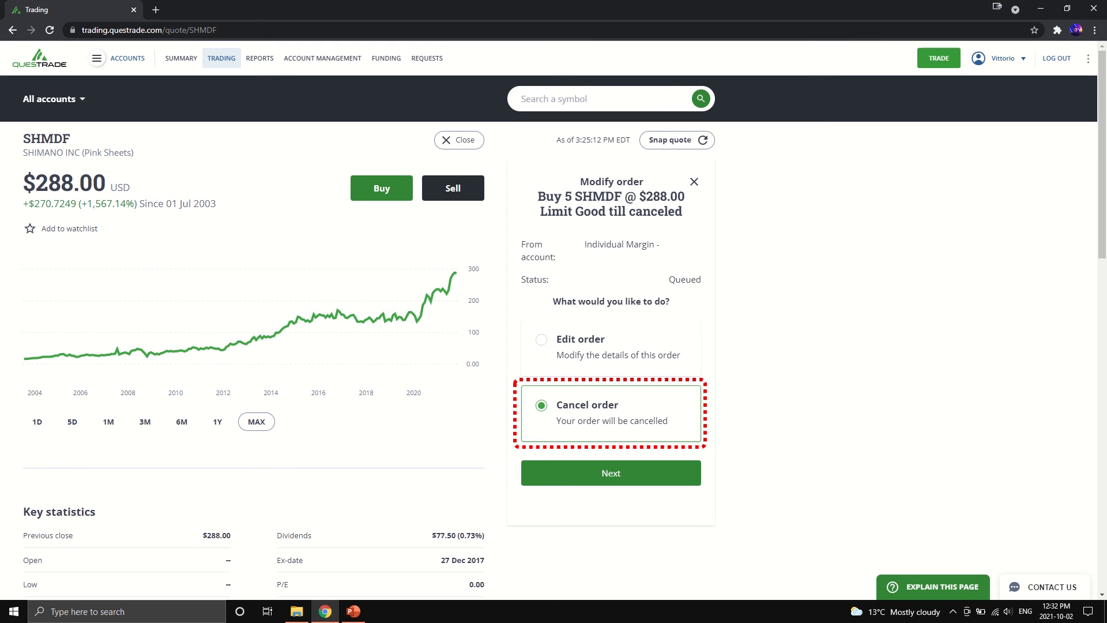
- Confirm cancellation of the queued SHMDF limit order
left_click(610, 473)
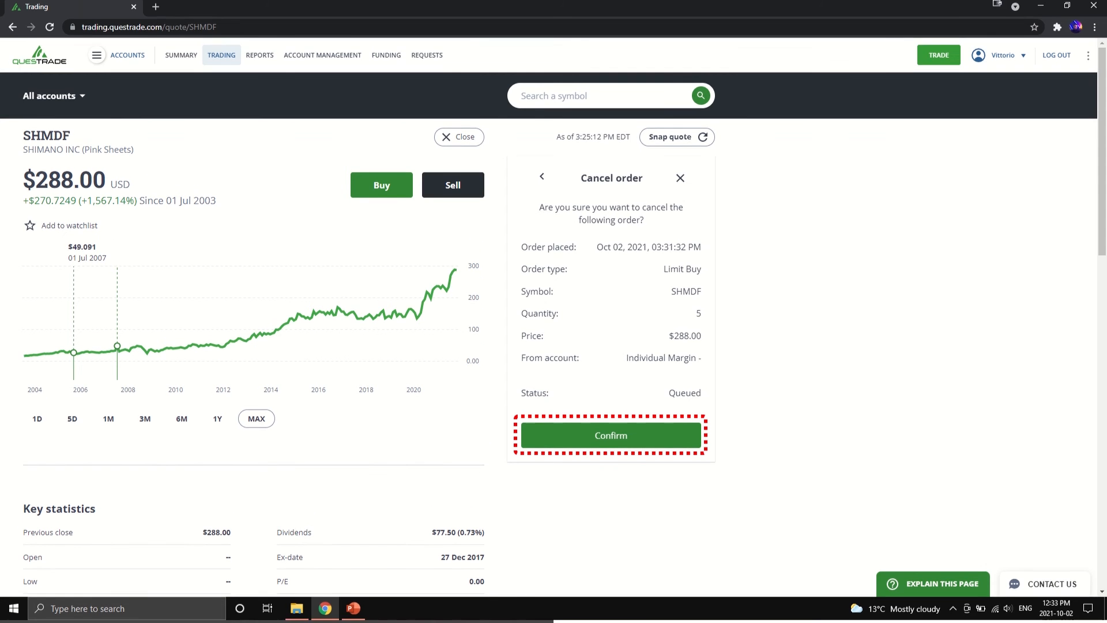
left_click(610, 434)
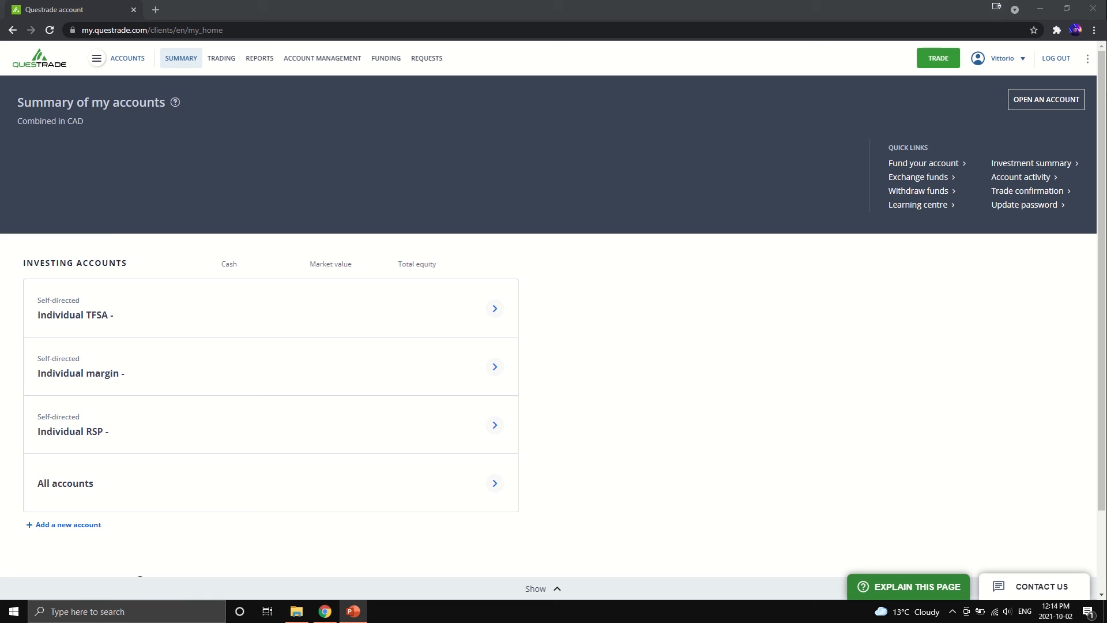
- Navigate from the main menu to the Questrade Edge platform page
left_click(97, 57)
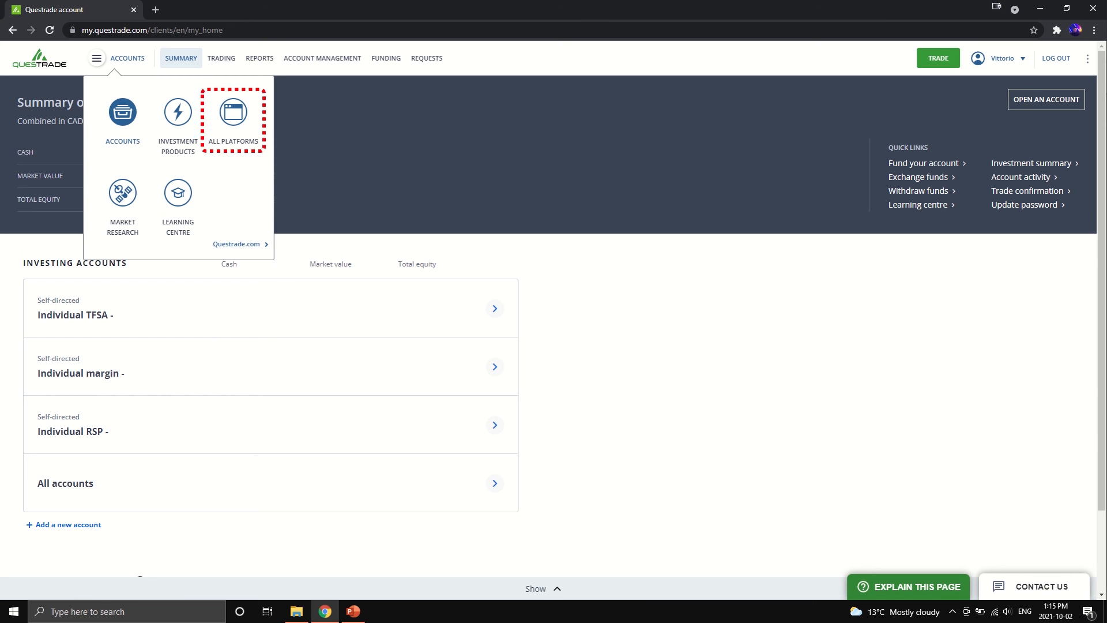
left_click(233, 117)
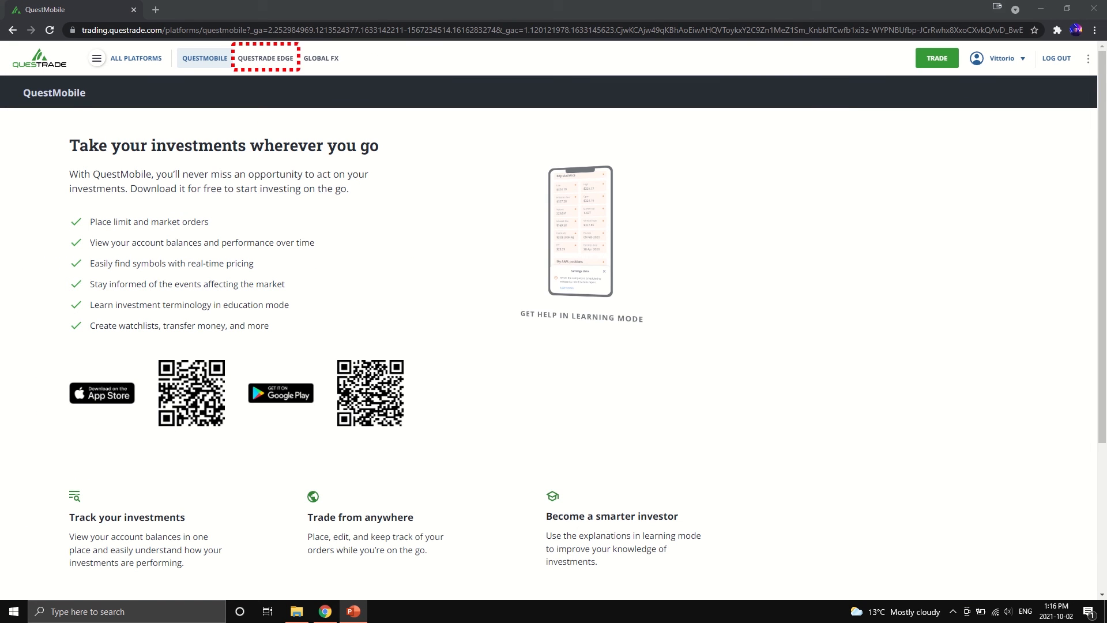
left_click(265, 58)
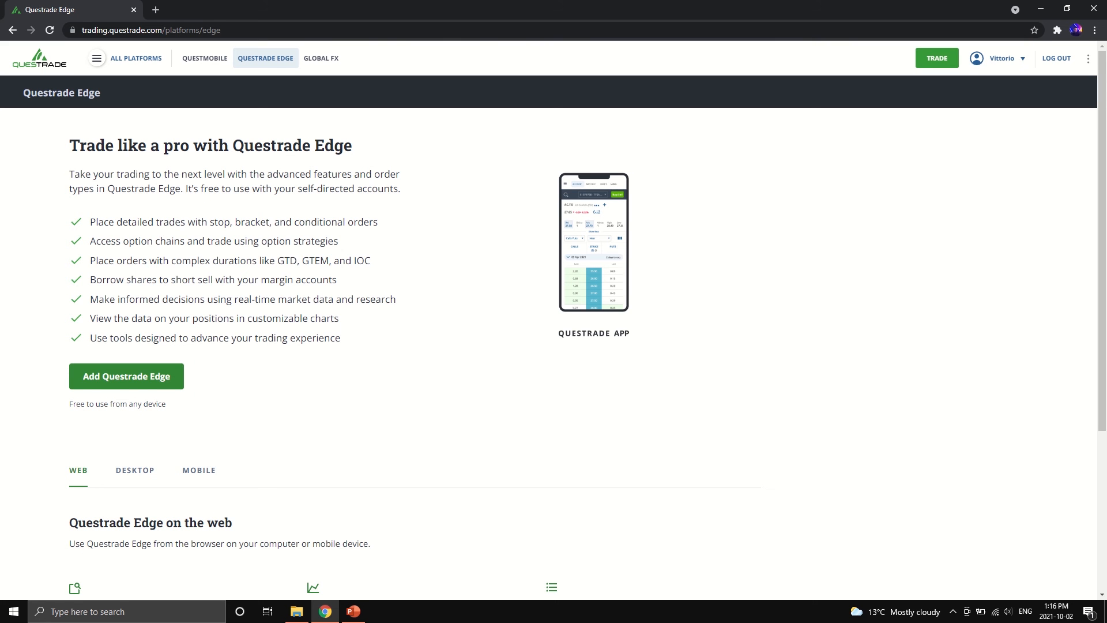
- Add Questrade Edge to the account and confirm the addition
left_click(126, 376)
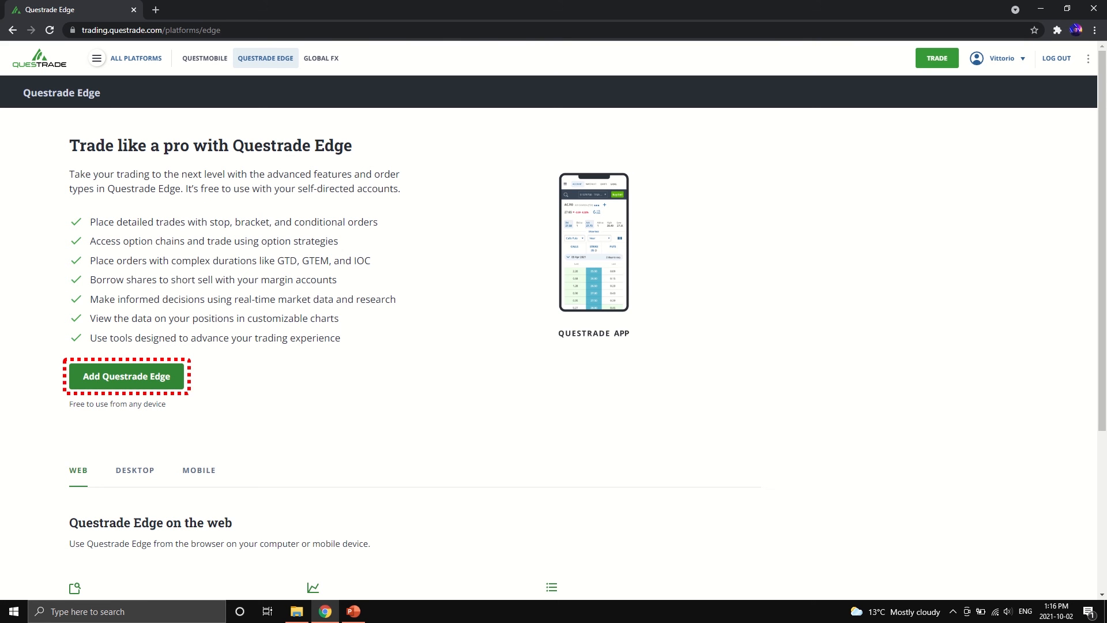
left_click(126, 376)
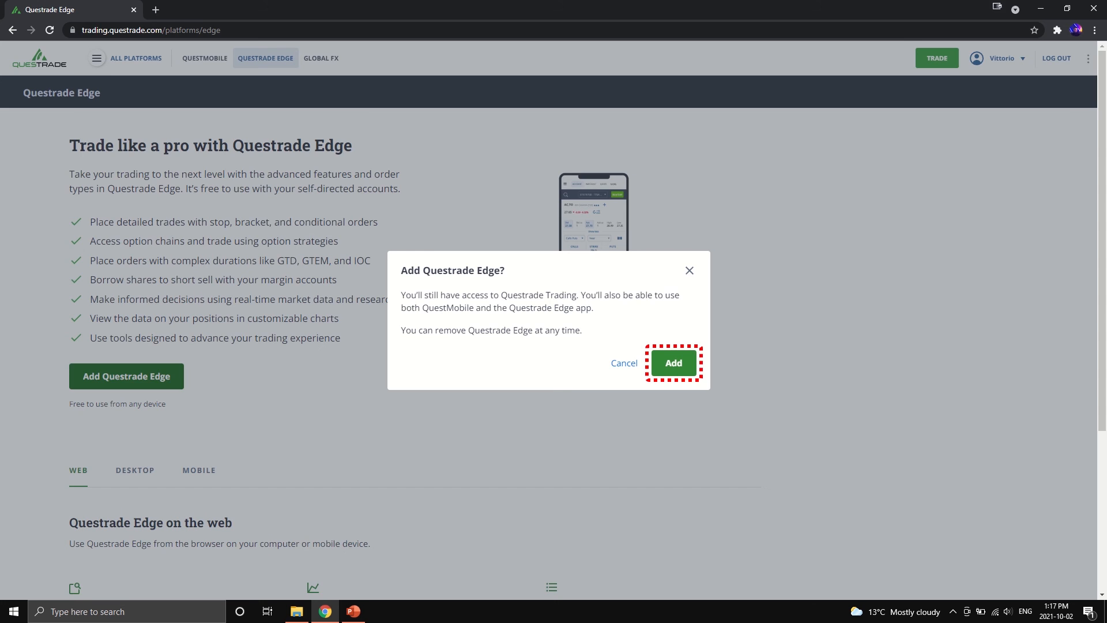
left_click(671, 363)
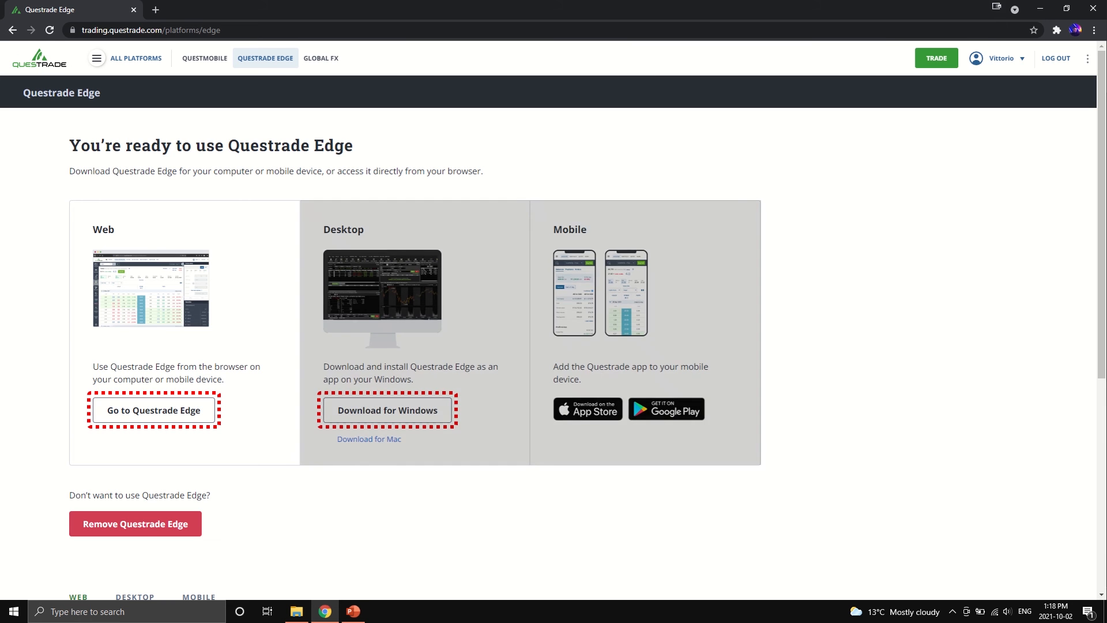
- Launch Questrade Edge Web and search 'SHIMANO' to load the SHMDF quote
left_click(153, 410)
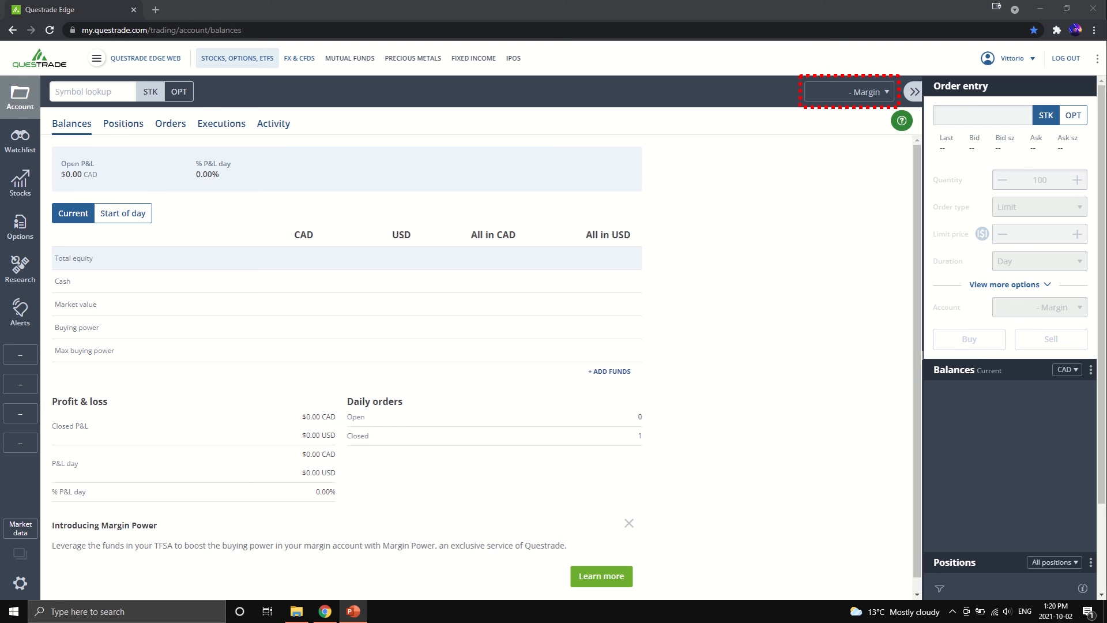
type("SHIMANO")
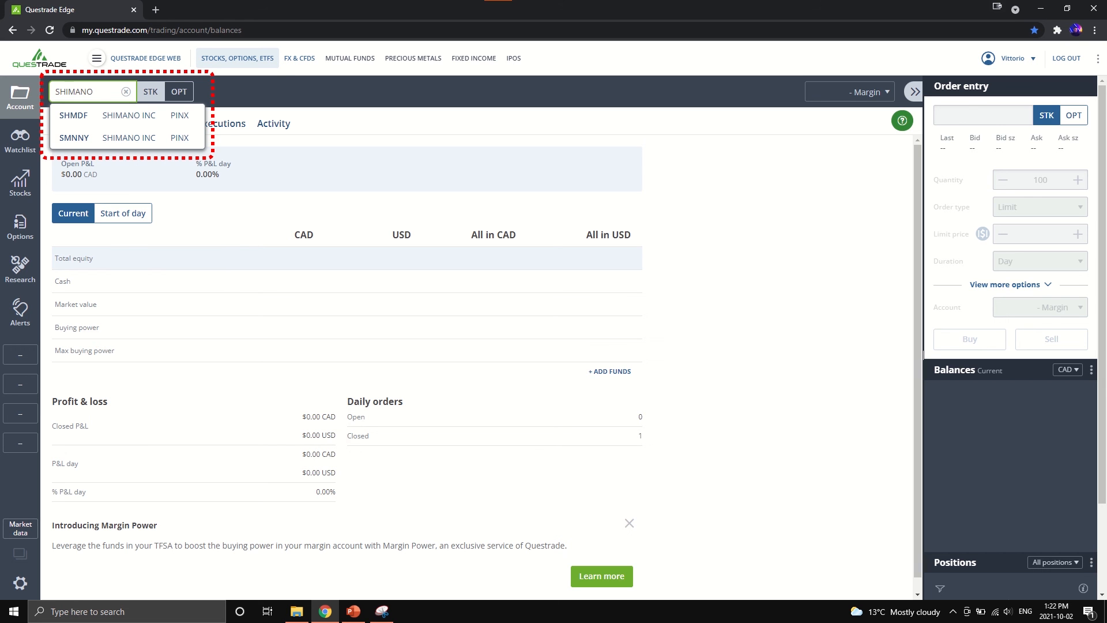
left_click(74, 115)
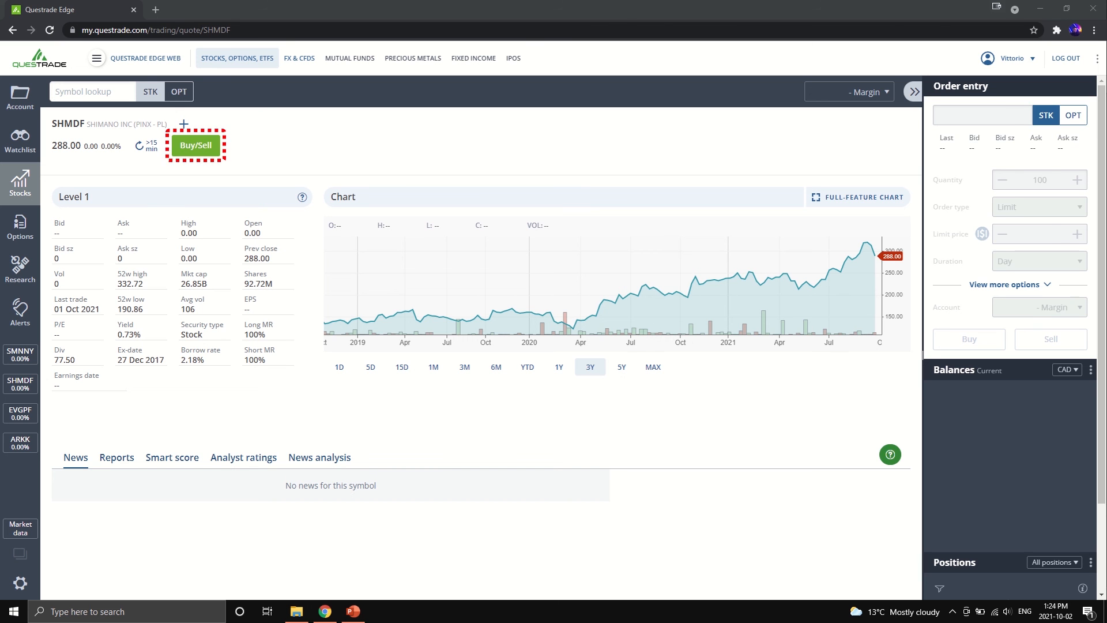
- Send a Buy 5 SHMDF limit order at 288.00, accepting the OTC pink sheet warning
left_click(196, 145)
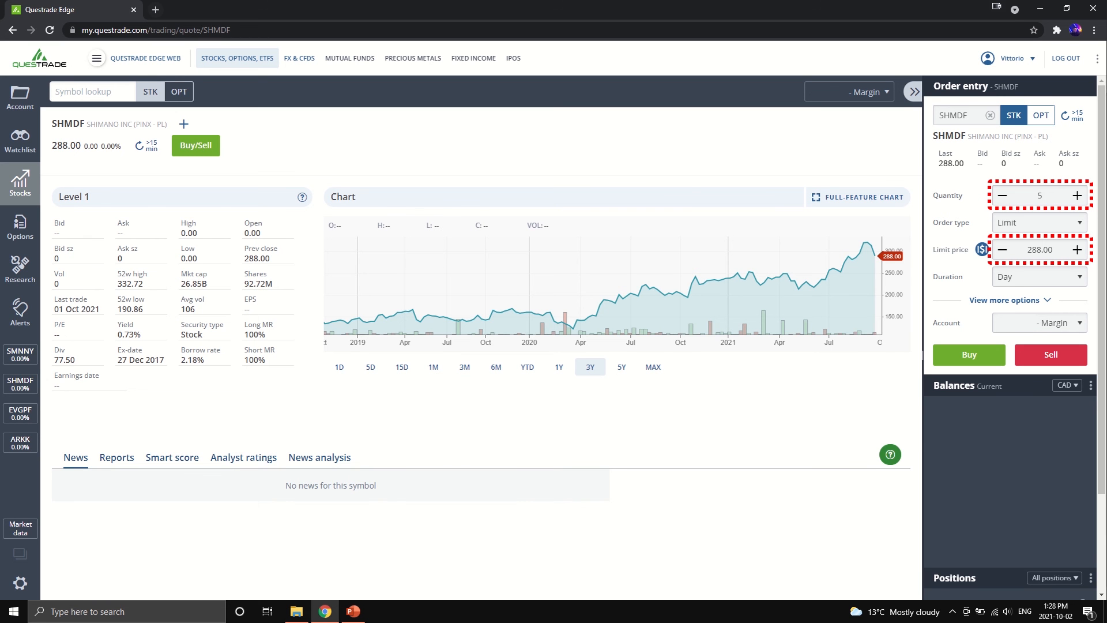
left_click(968, 354)
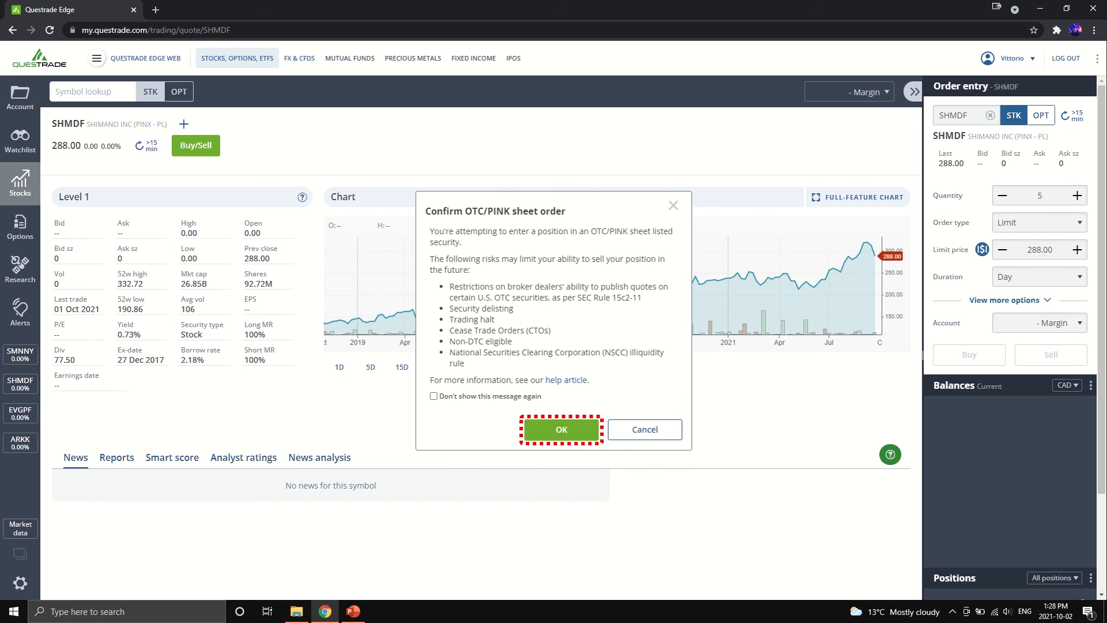
left_click(560, 429)
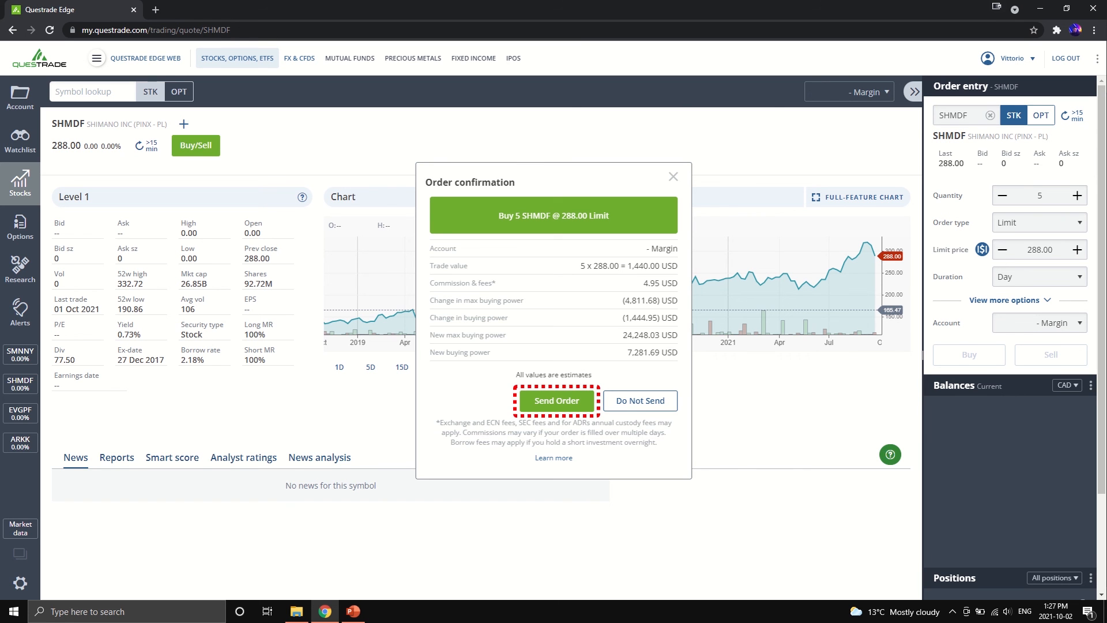
left_click(556, 400)
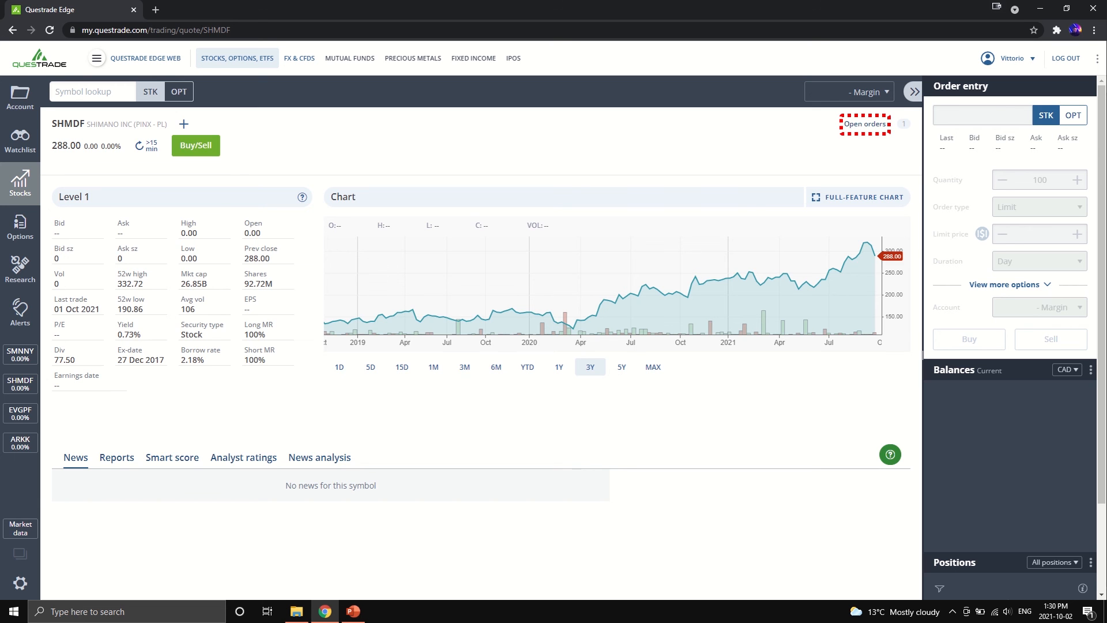
- Cancel the open 5-share SHMDF limit order from Open orders and confirm
left_click(864, 124)
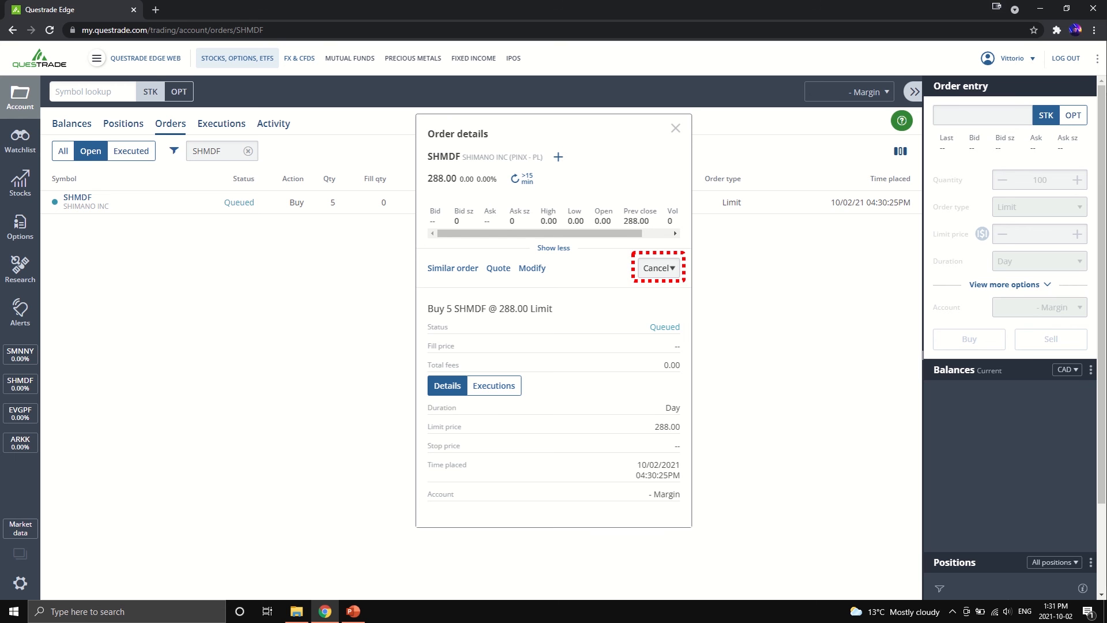
left_click(656, 268)
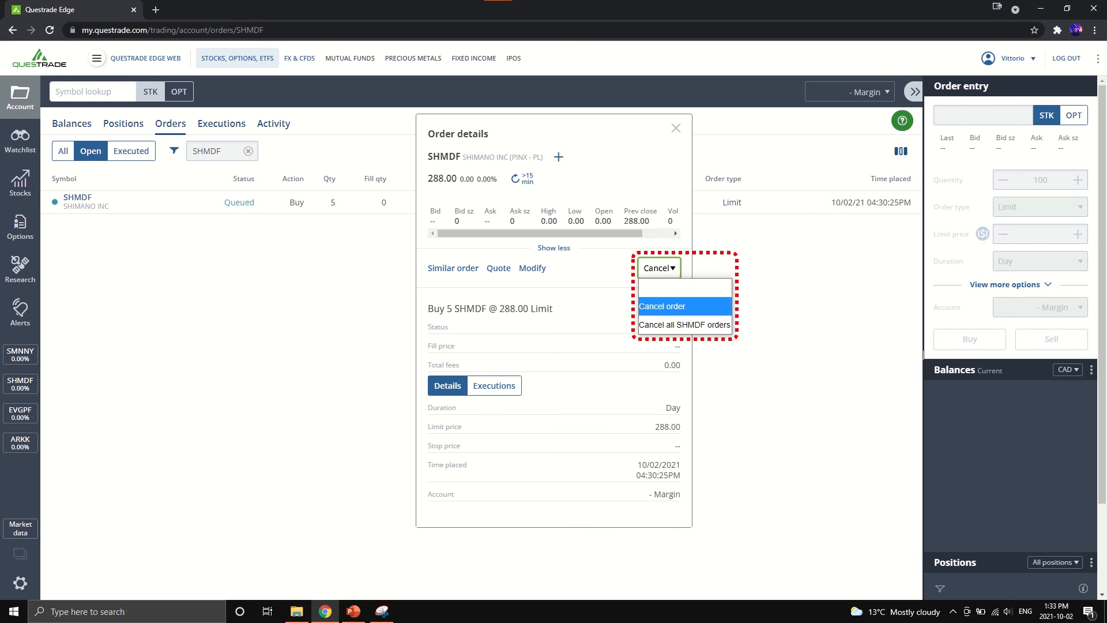
left_click(662, 306)
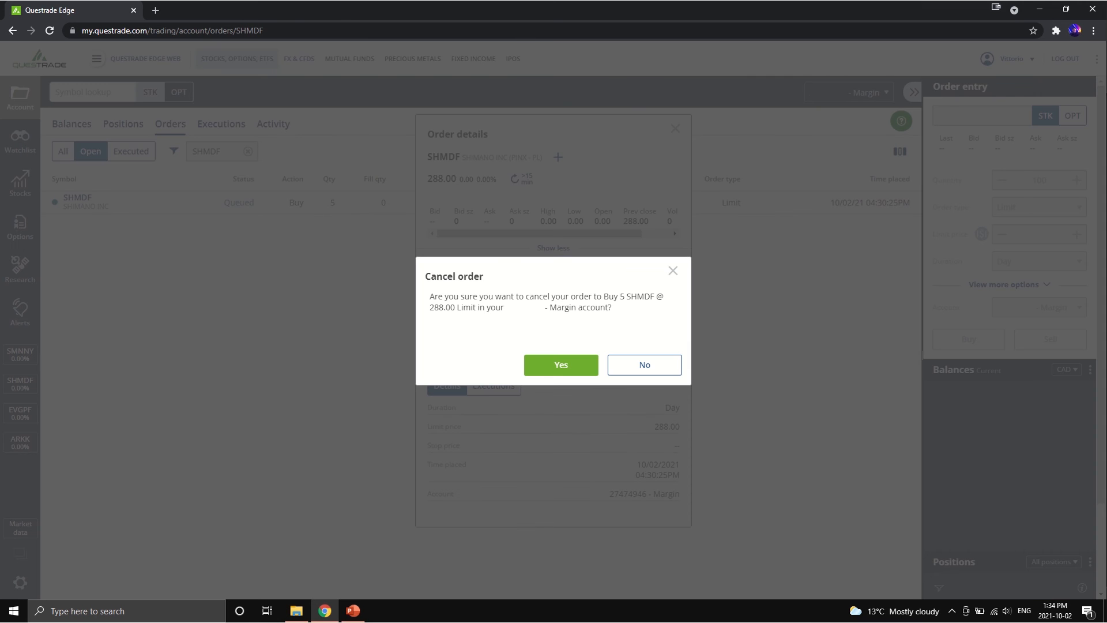
left_click(561, 366)
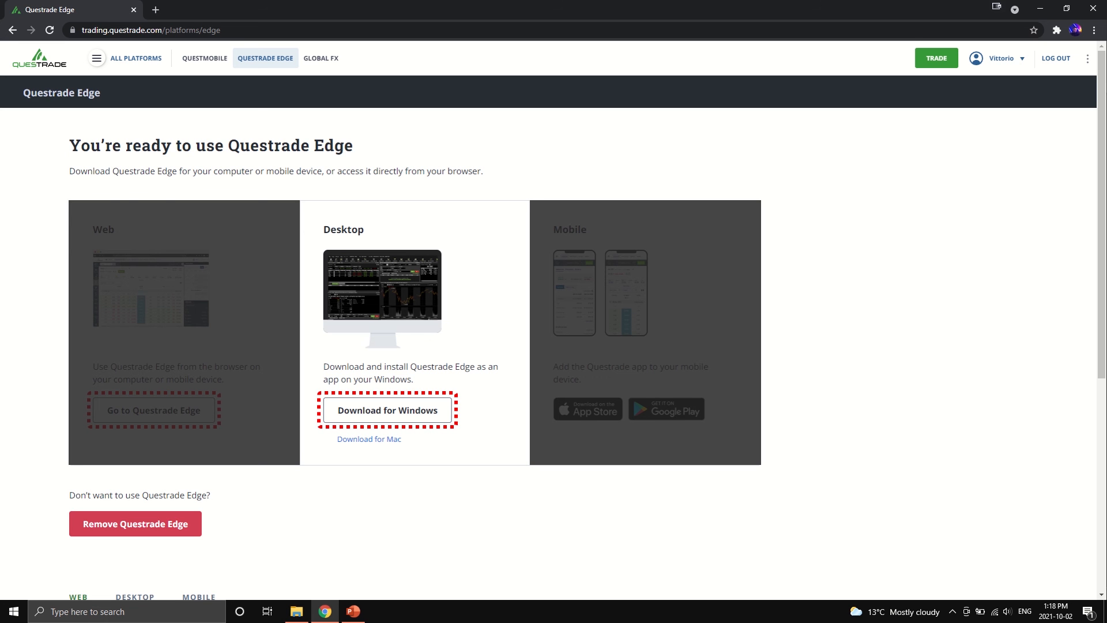
- Download and launch Questrade Edge for Windows, showing the CNR.TO Level 1 quote
left_click(387, 410)
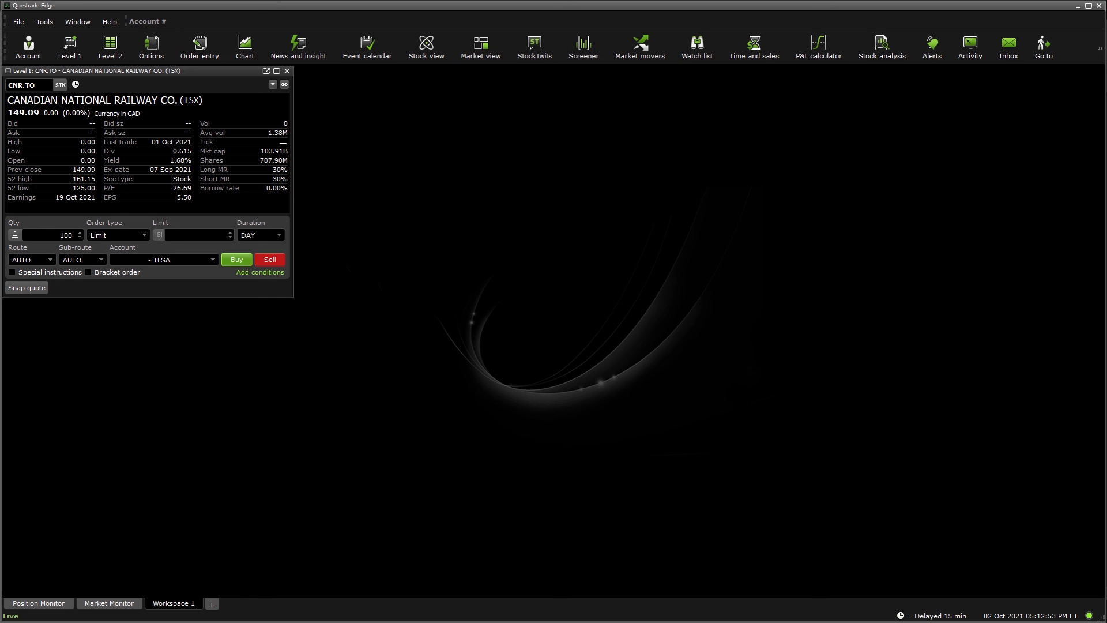
- Send a limit buy for 5 SHMDF shares at 288.00 in the margin account
type("SHMDF")
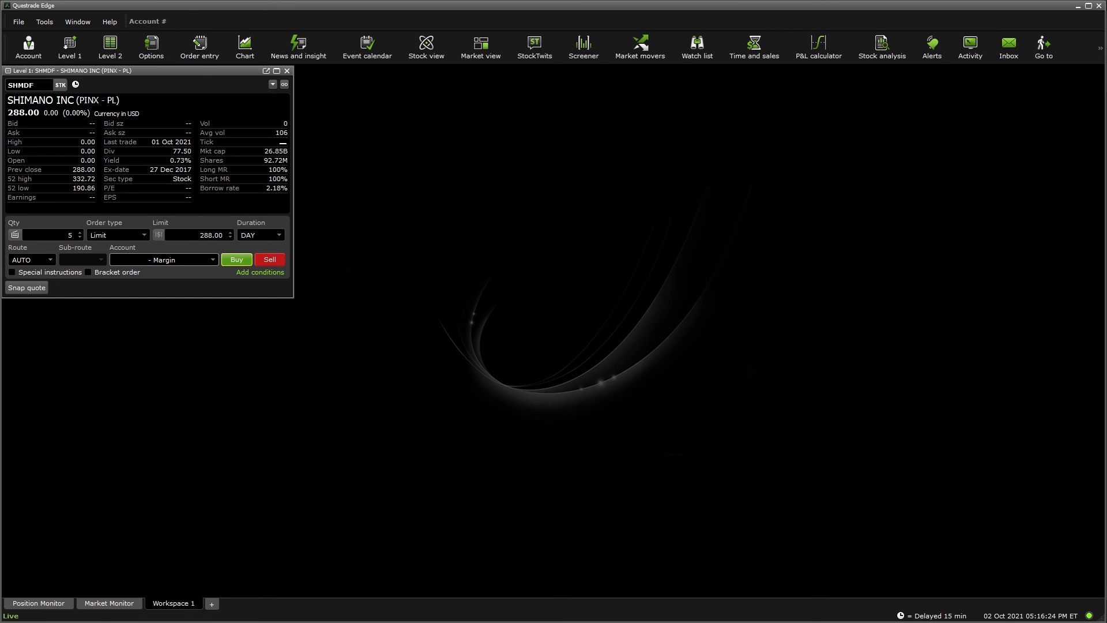
left_click(235, 259)
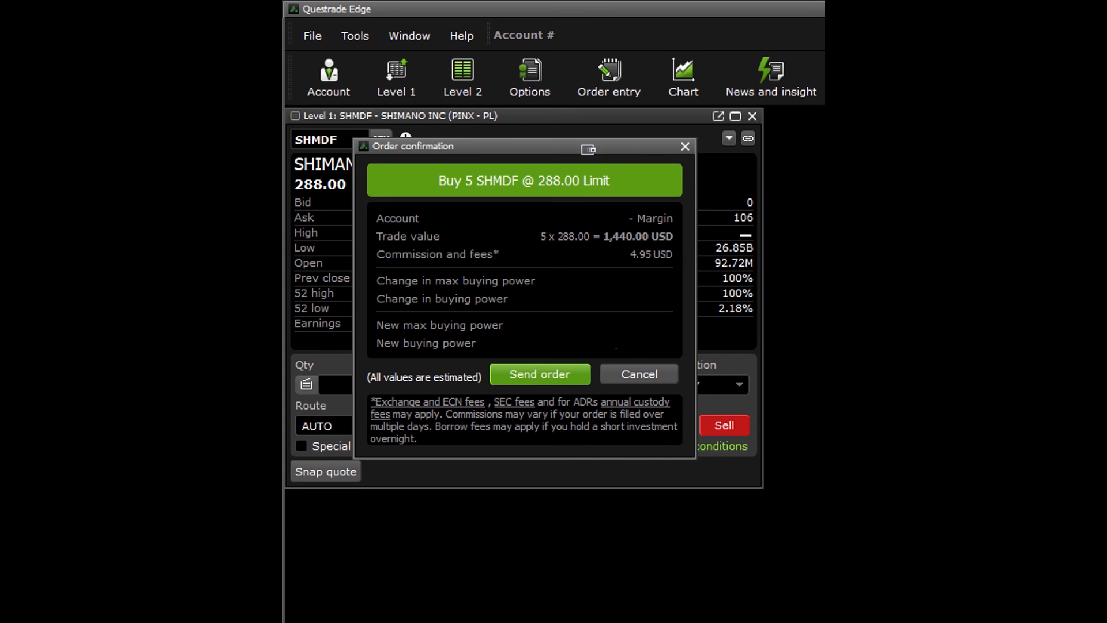
left_click(539, 374)
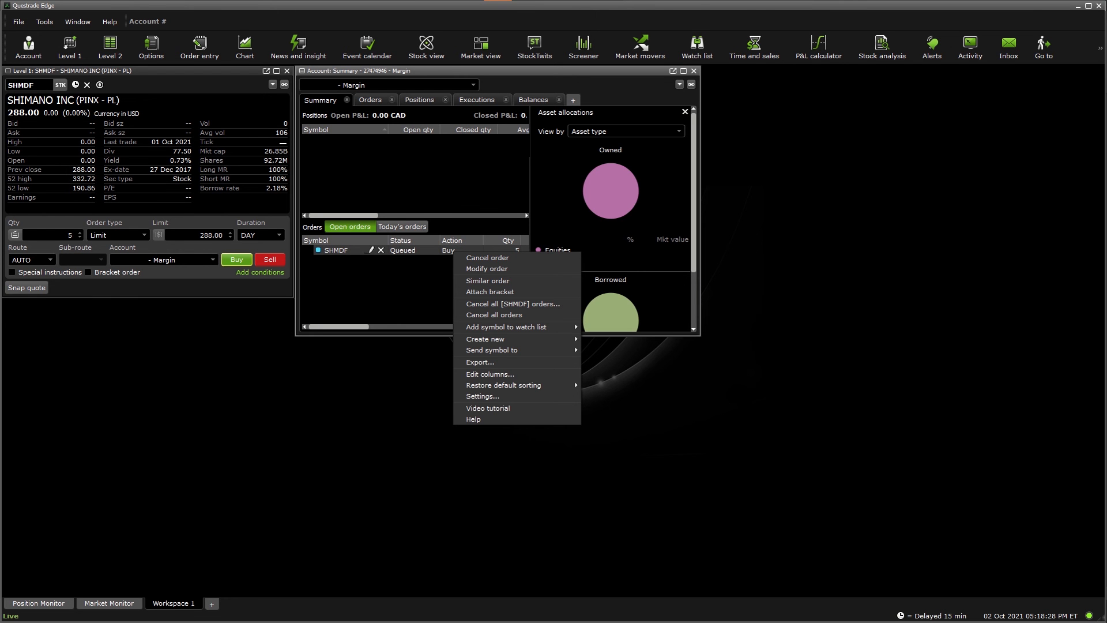
- Cancel the queued 5-share SHMDF limit buy, leaving no open orders
left_click(487, 257)
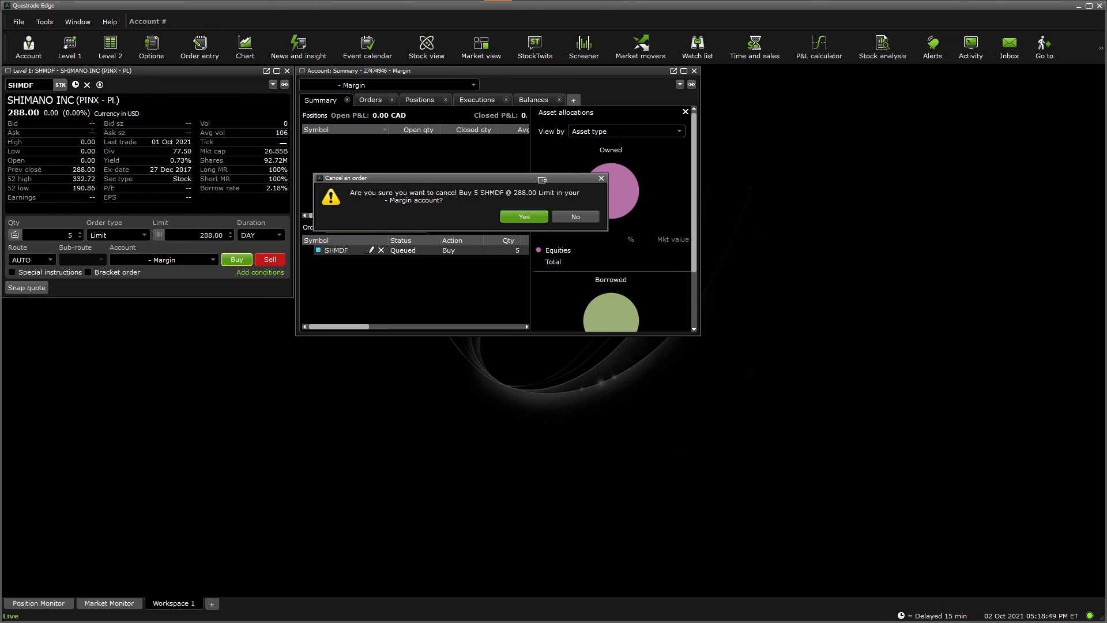
left_click(523, 215)
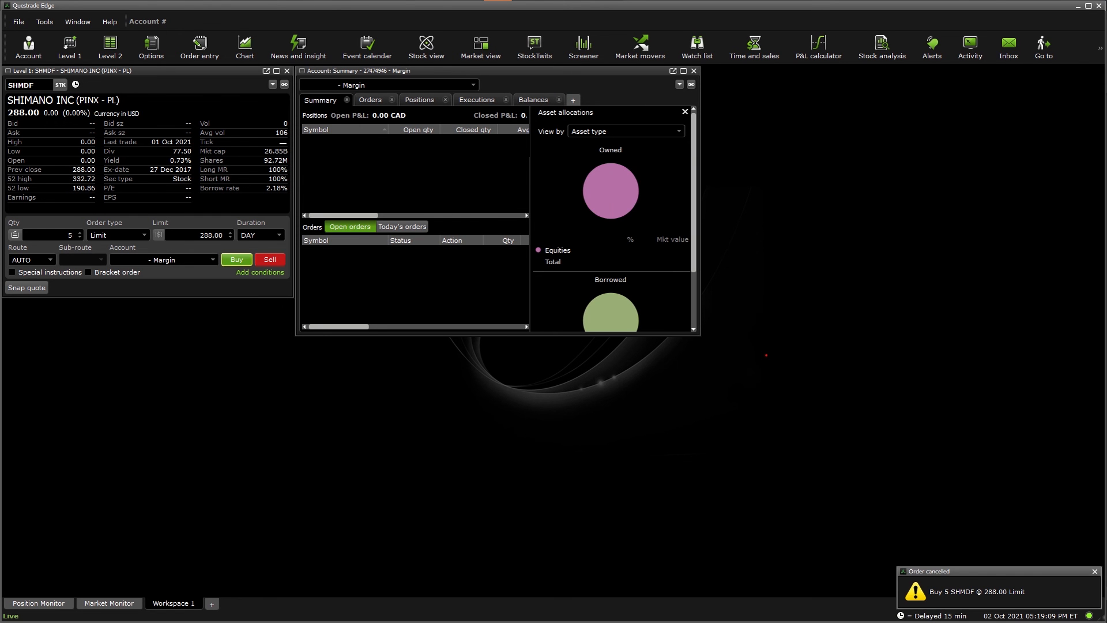